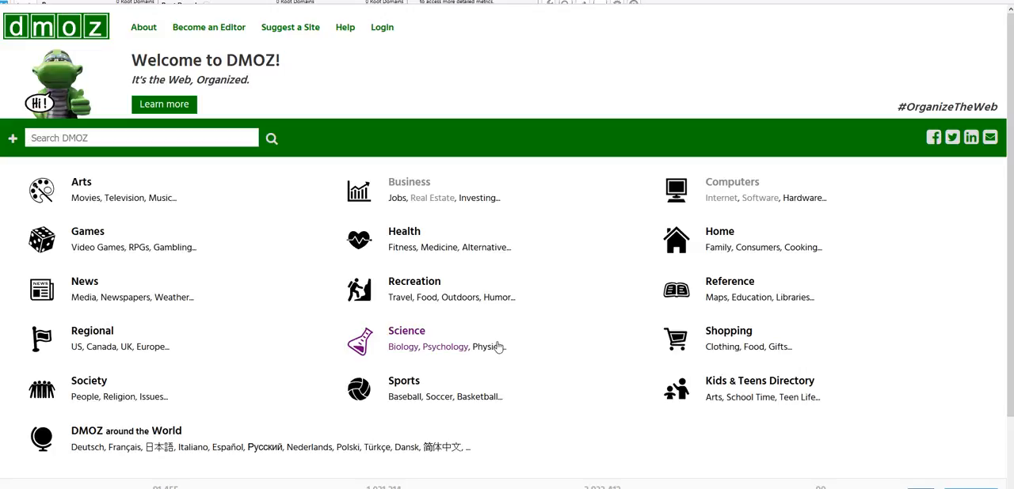
mouse_move(489, 18)
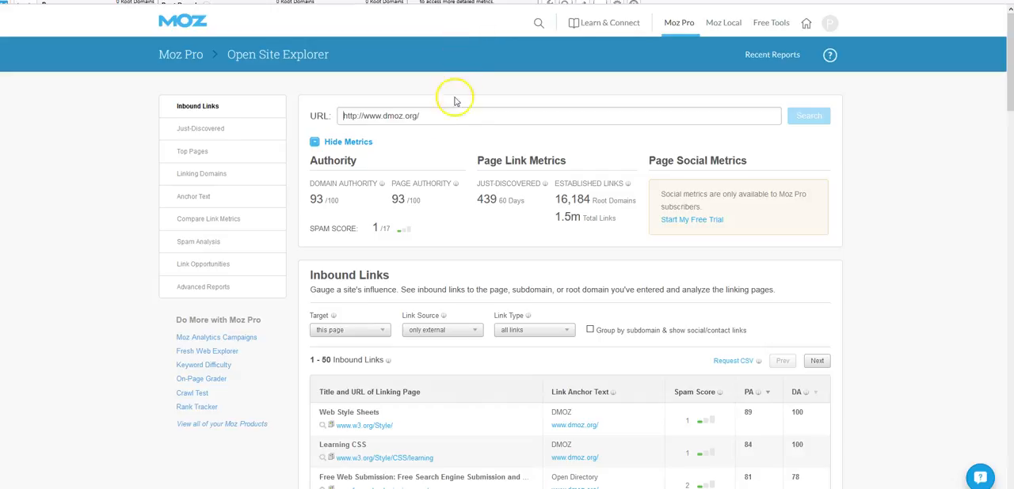
mouse_move(330, 195)
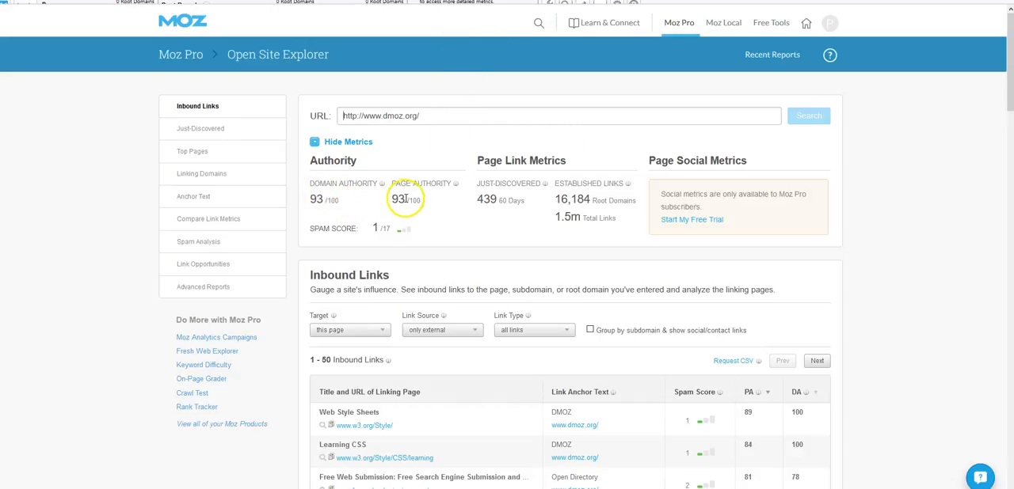
mouse_move(943, 164)
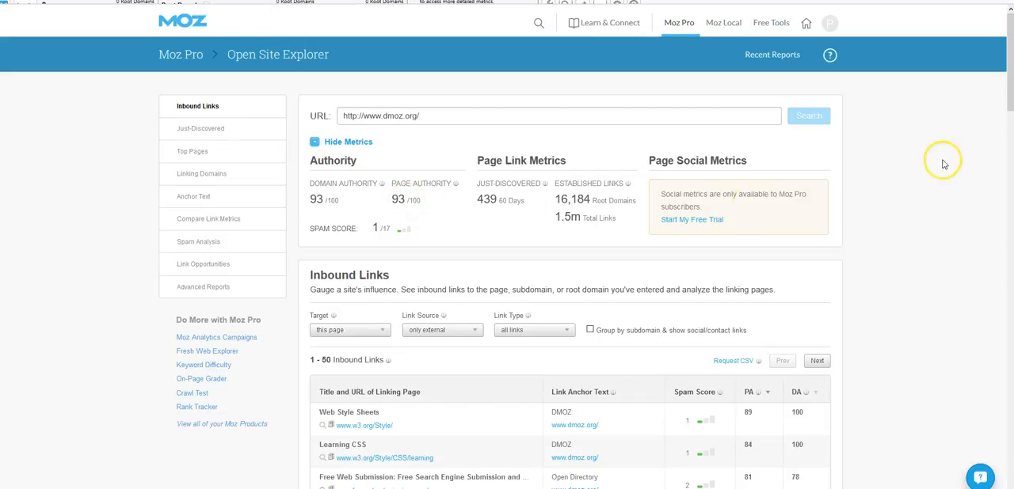
mouse_move(375, 43)
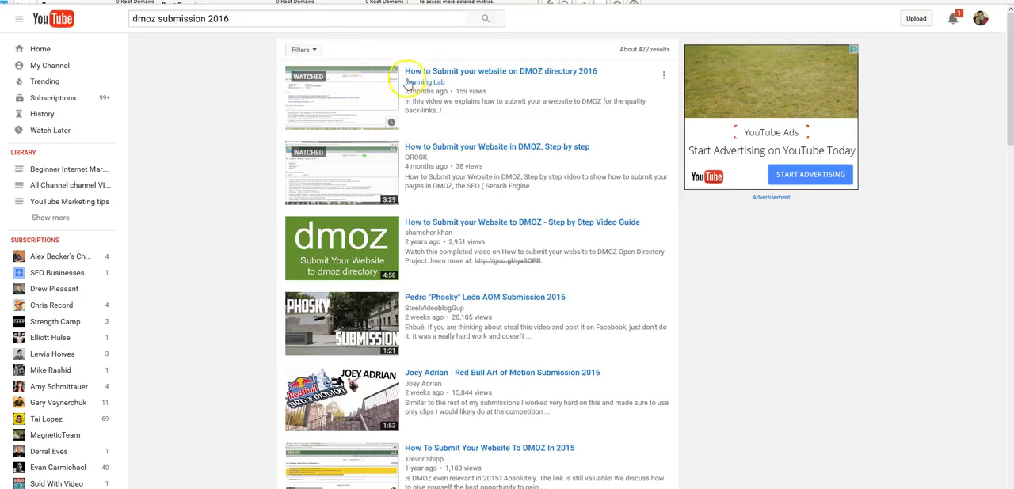
mouse_move(481, 149)
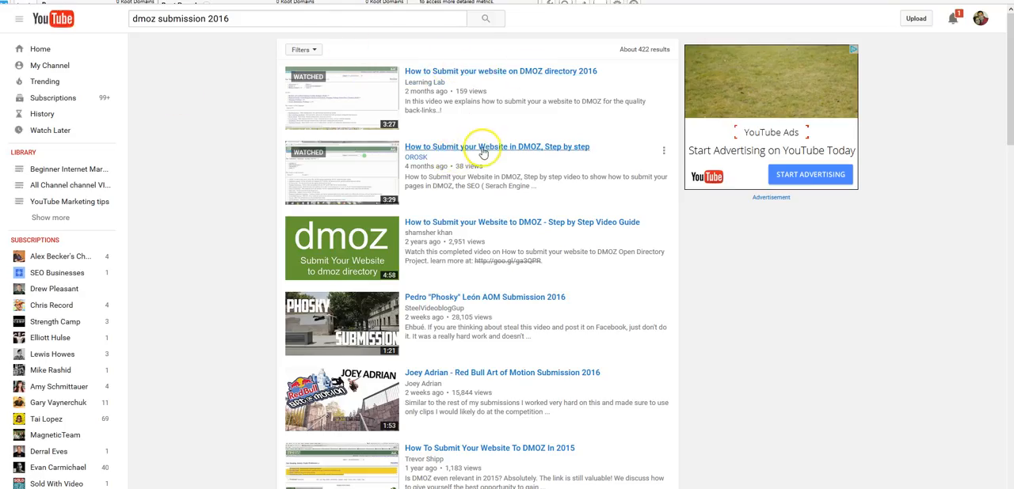
mouse_move(497, 76)
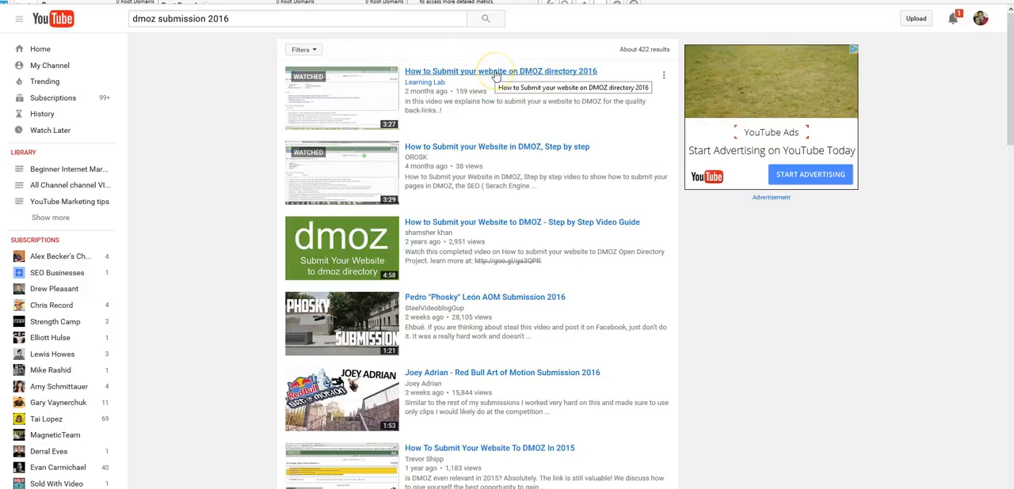
mouse_move(494, 151)
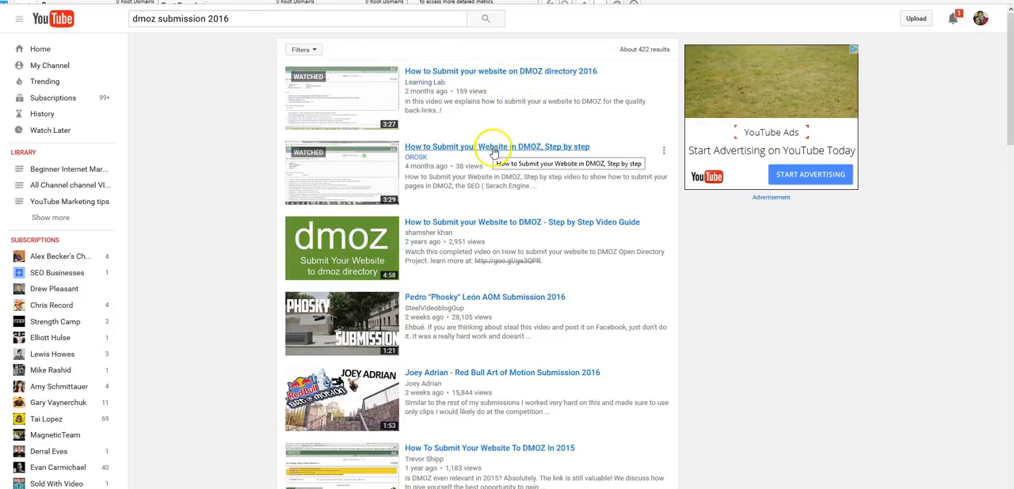
mouse_move(464, 137)
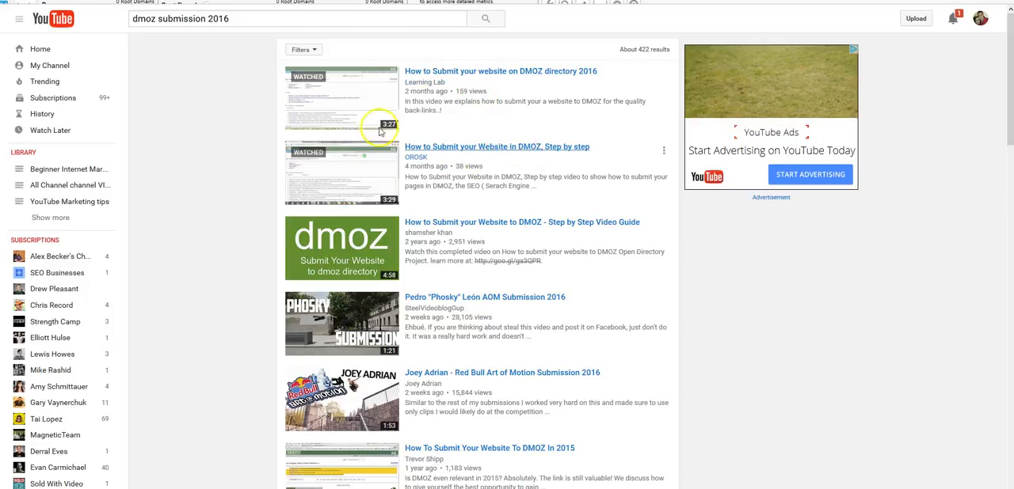
mouse_move(223, 109)
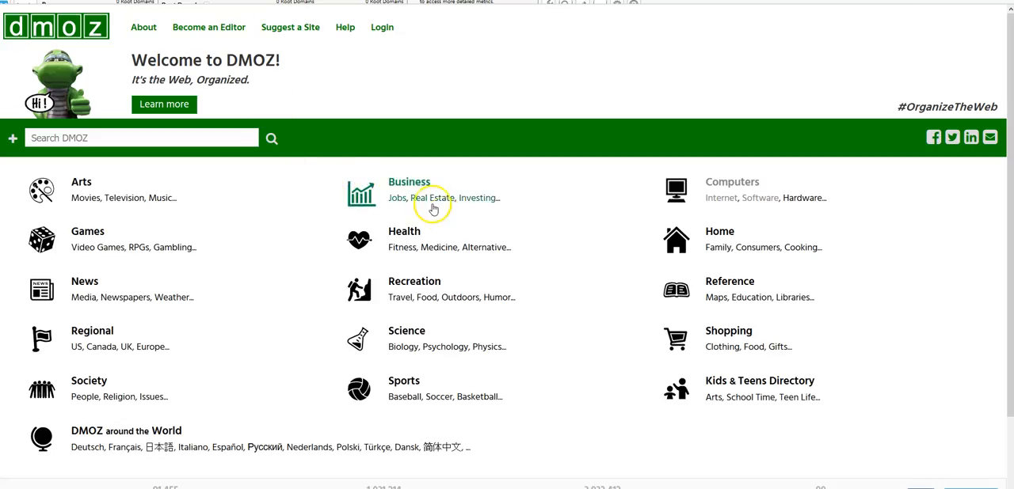
mouse_move(476, 207)
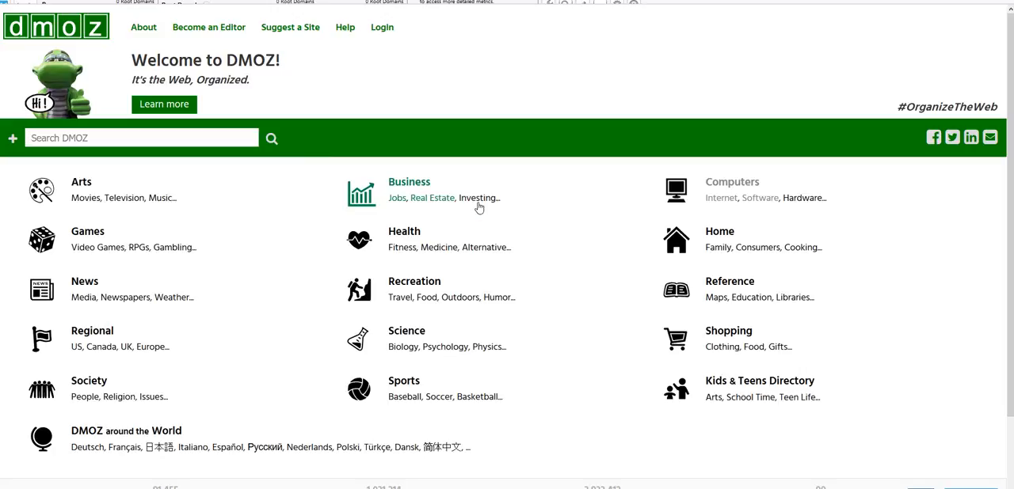
mouse_move(540, 38)
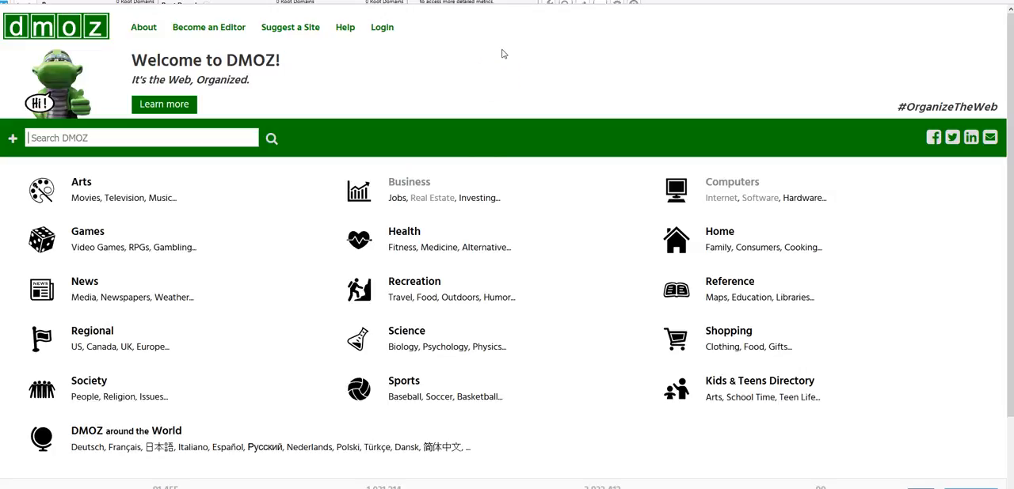
mouse_move(414, 195)
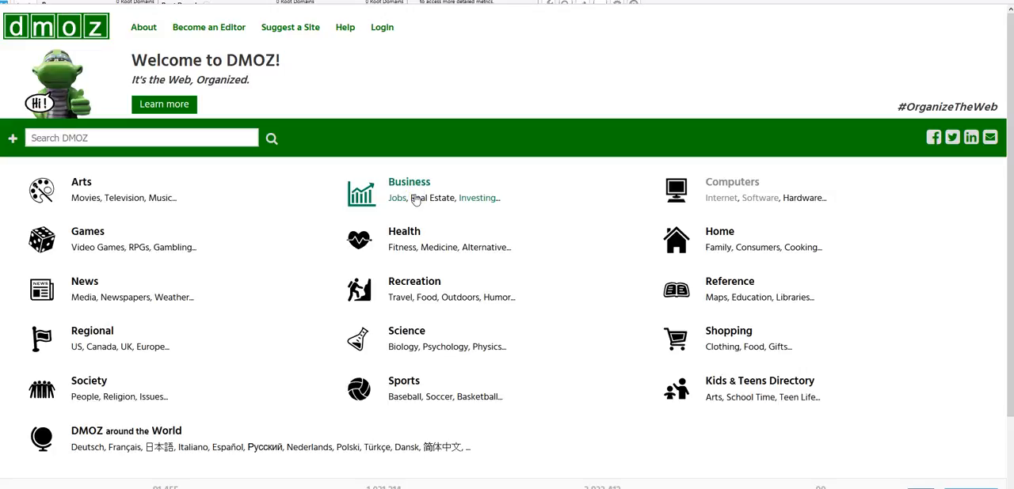
Browse from Business to Real Estate, then its Marketing and Advertising subcategory
left_click(430, 198)
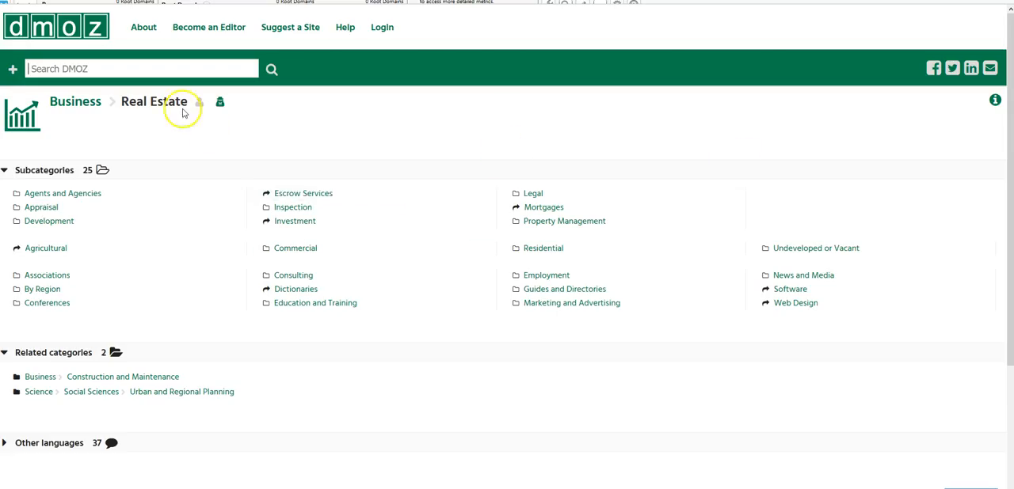
mouse_move(395, 190)
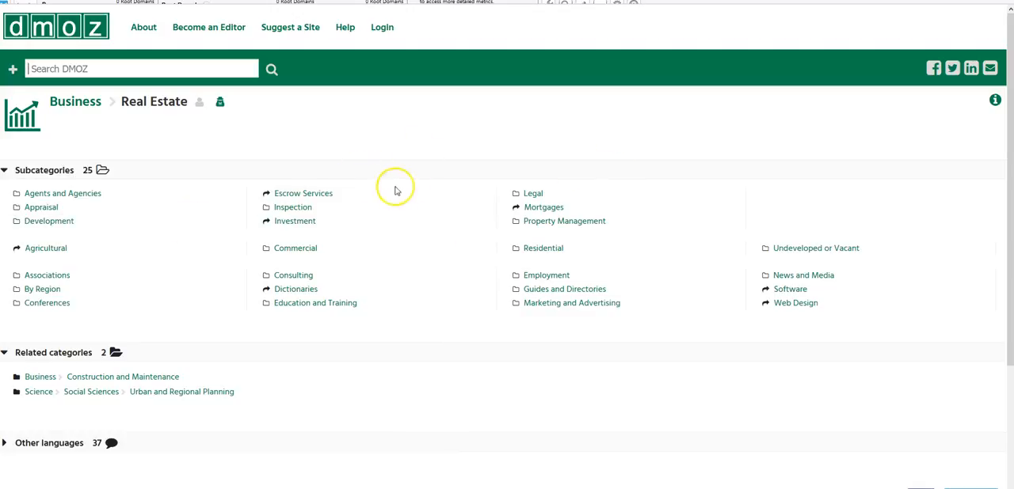
mouse_move(159, 238)
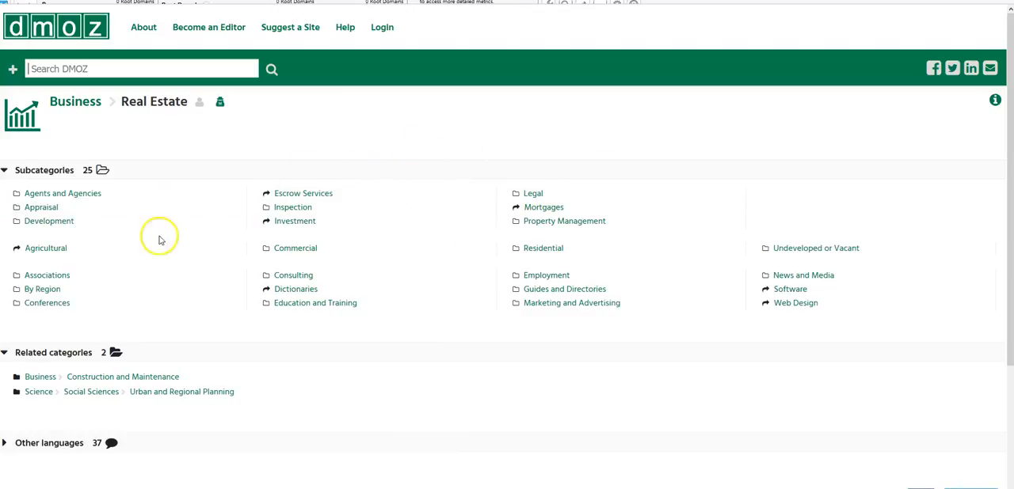
mouse_move(537, 252)
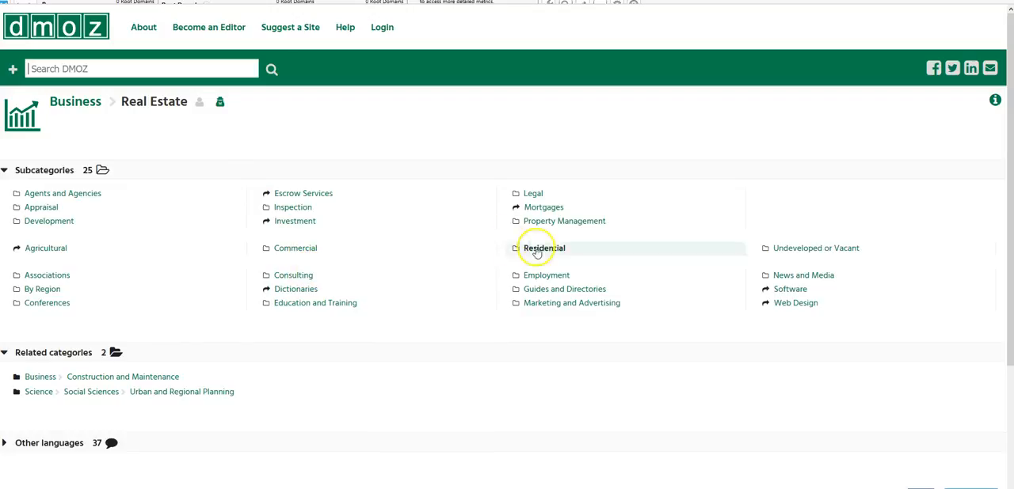
mouse_move(576, 303)
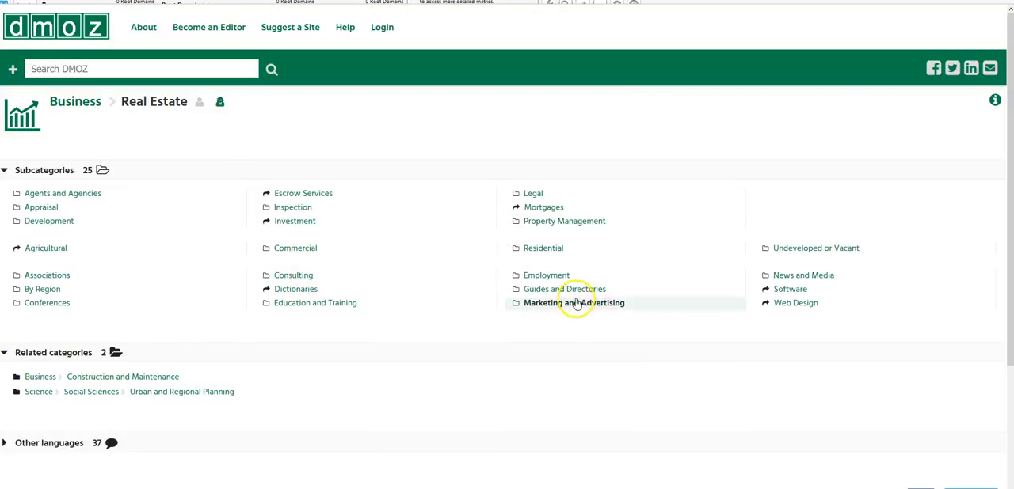
mouse_move(107, 154)
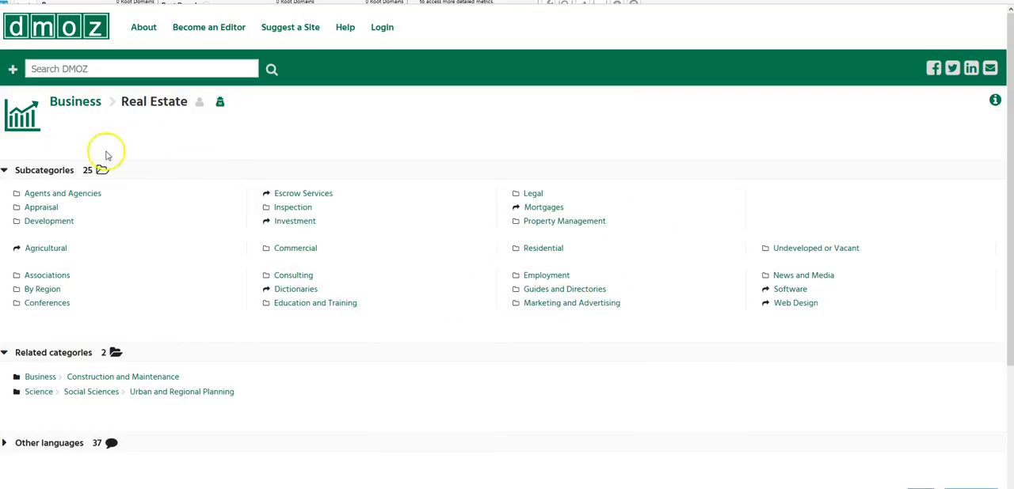
left_click(572, 302)
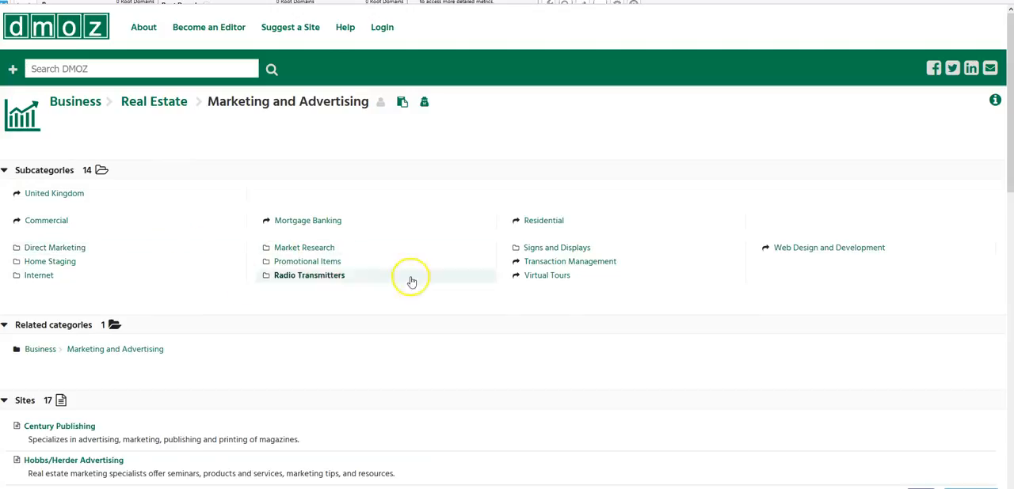
mouse_move(349, 237)
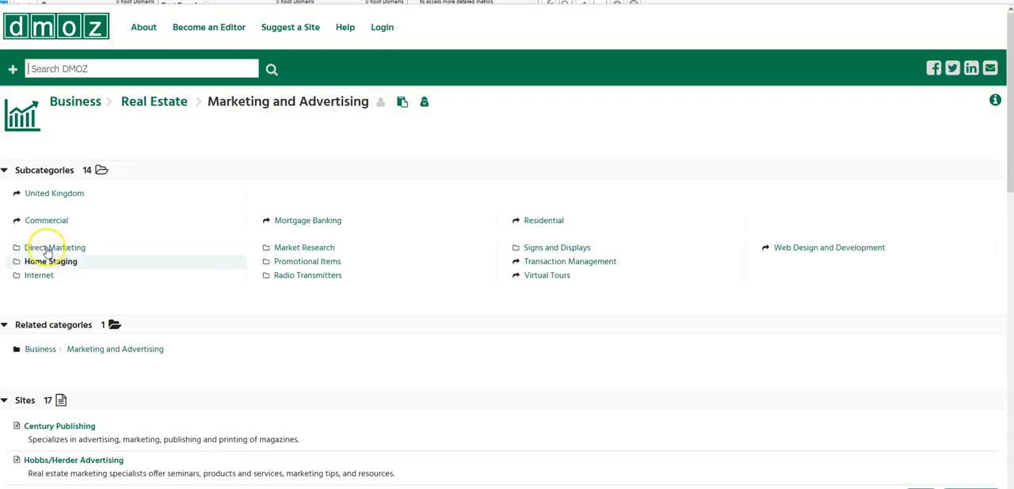
mouse_move(225, 267)
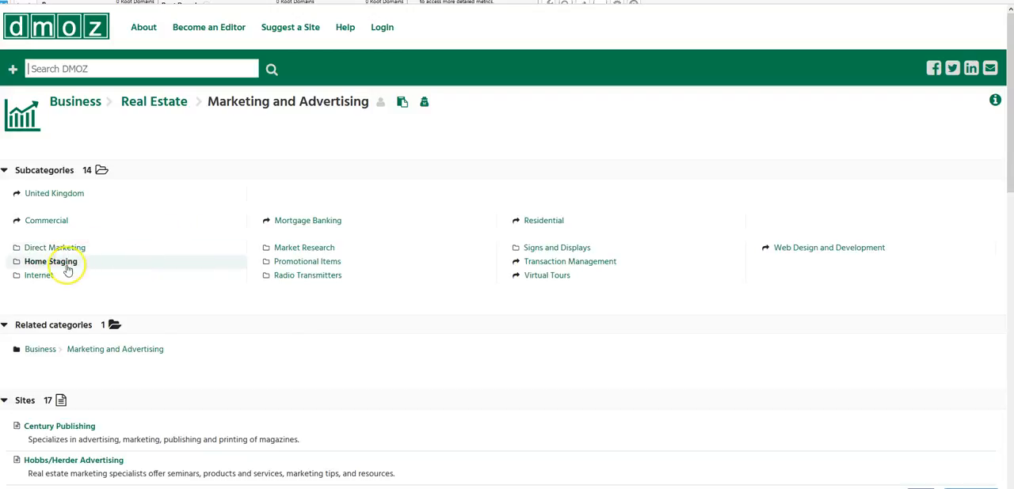
mouse_move(46, 247)
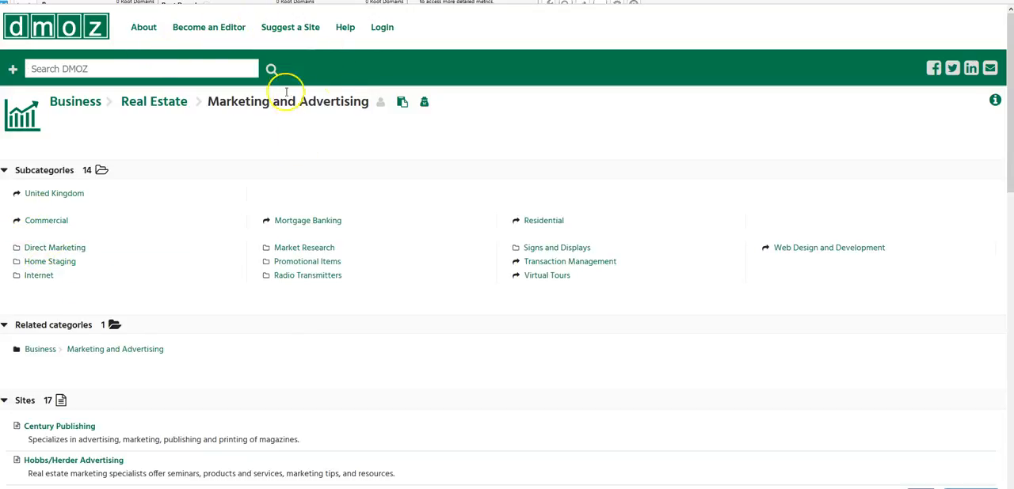
mouse_move(193, 93)
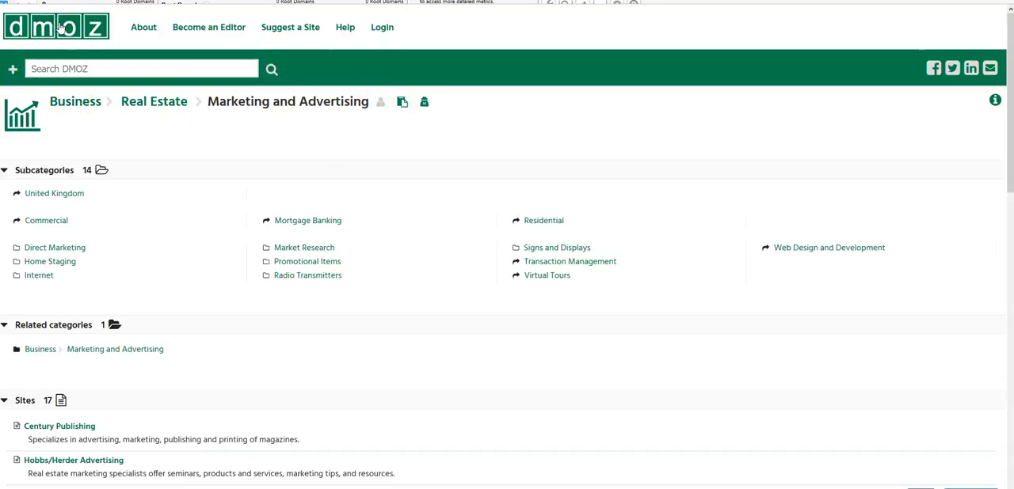
Go from the DMOZ home page through Health > Fitness to Personal Training
left_click(51, 30)
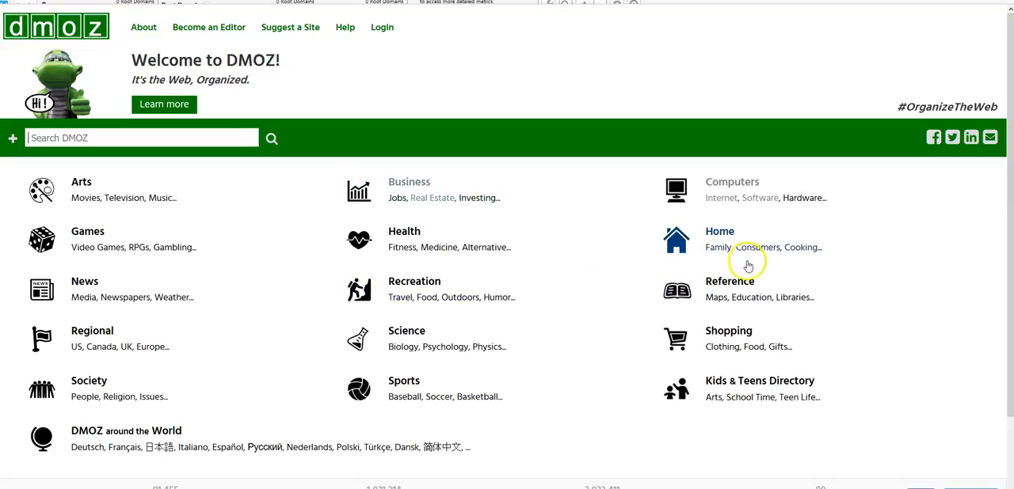
mouse_move(466, 249)
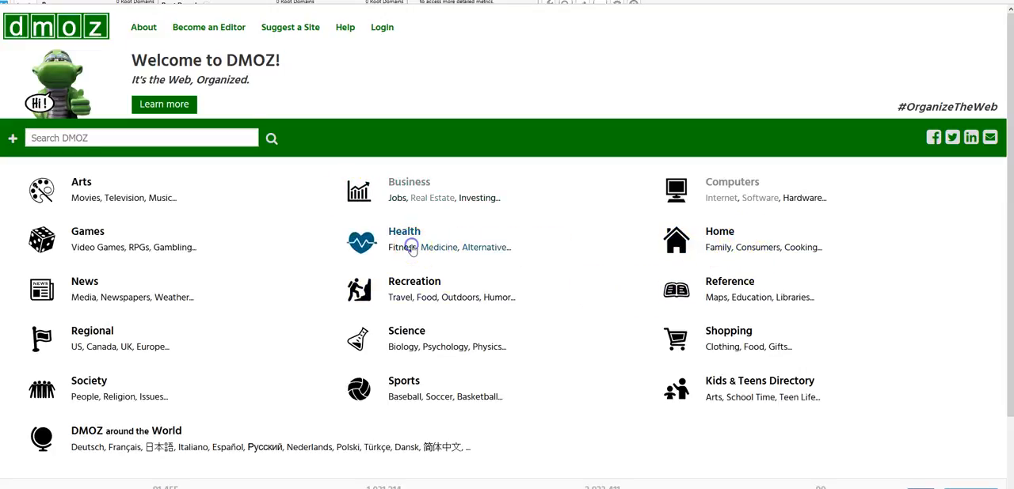
left_click(397, 247)
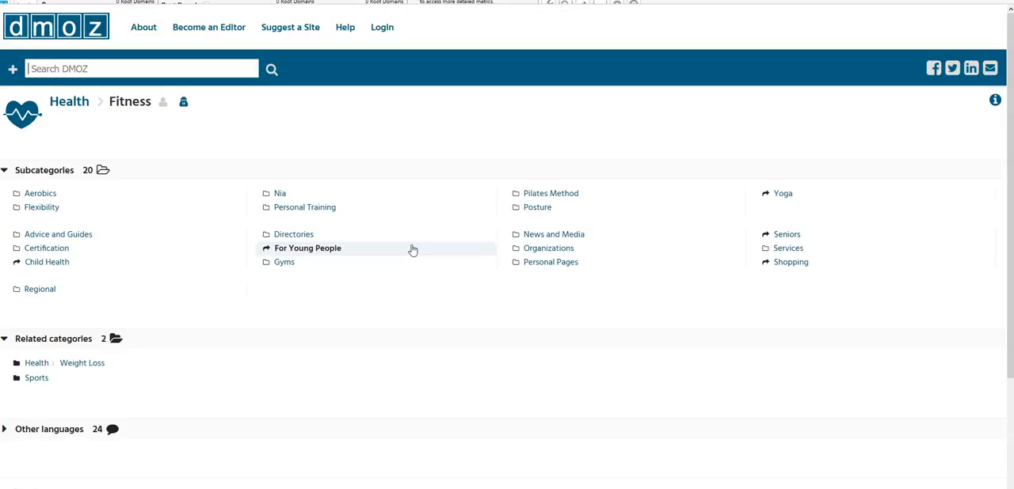
mouse_move(288, 220)
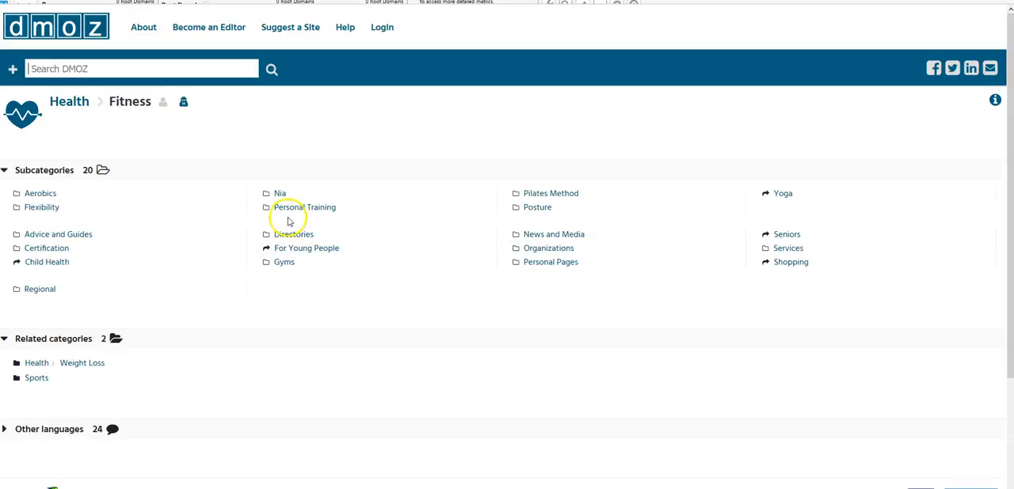
mouse_move(295, 212)
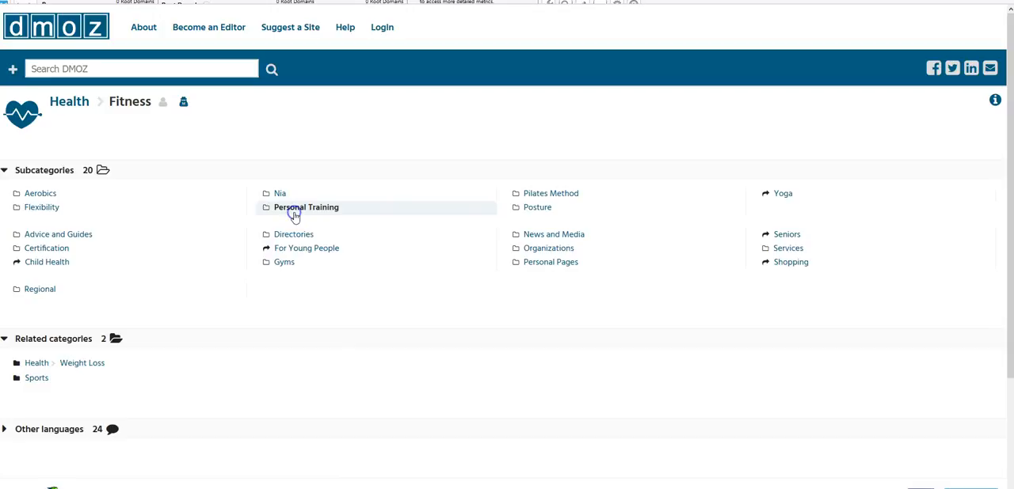
left_click(306, 207)
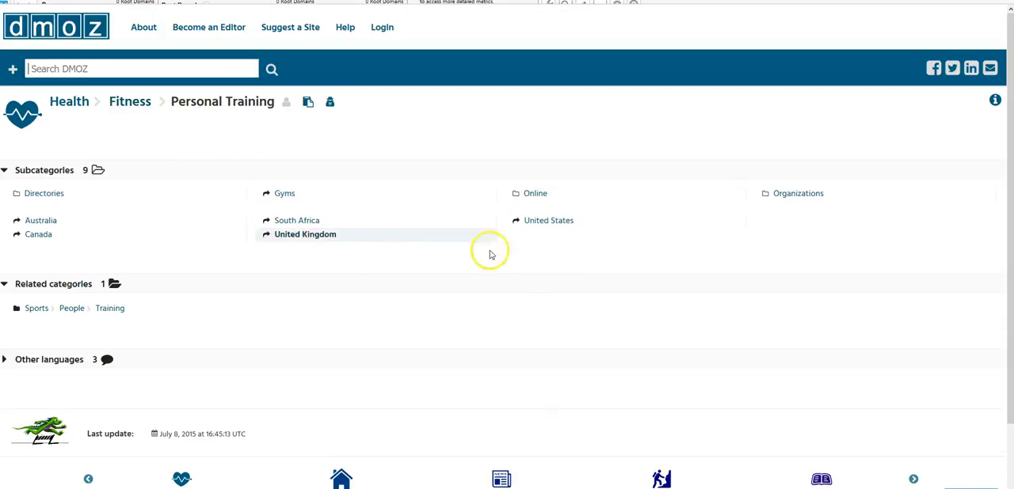
mouse_move(175, 260)
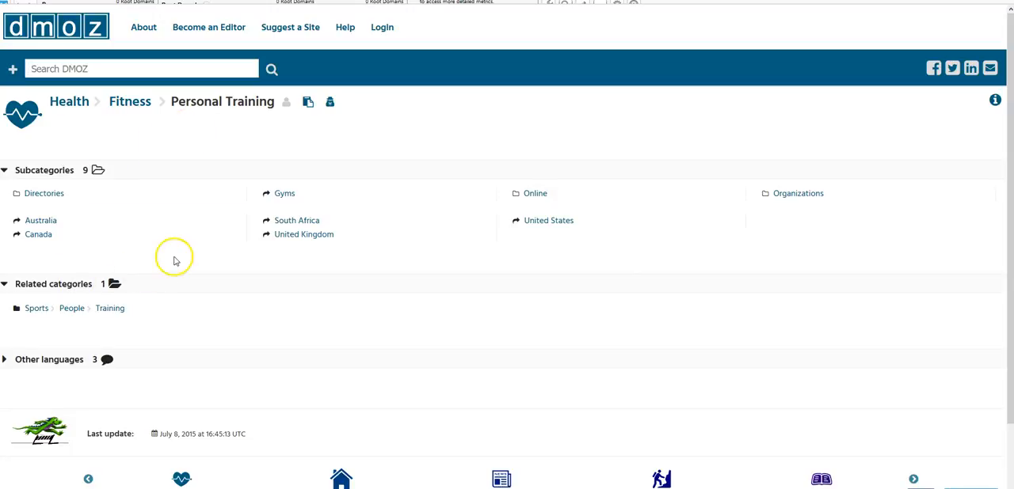
scroll("down", 3)
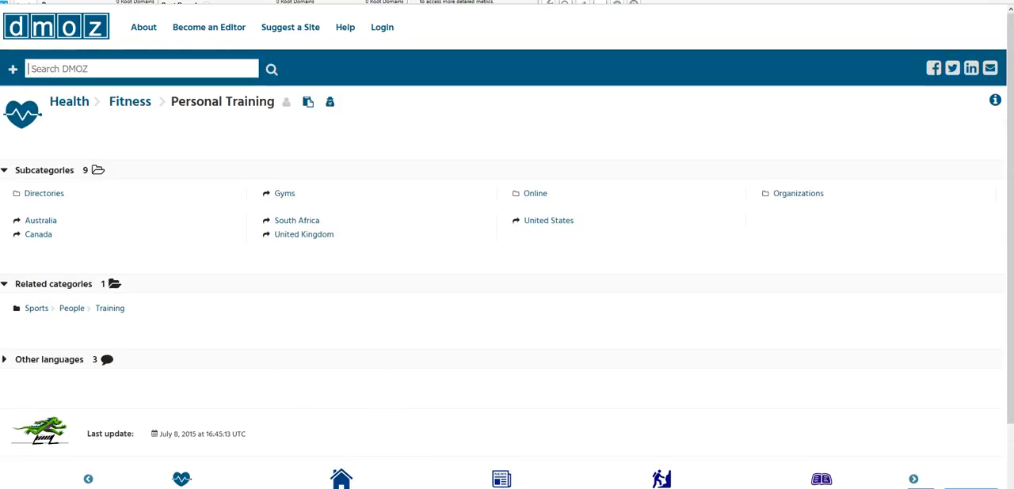
mouse_move(309, 101)
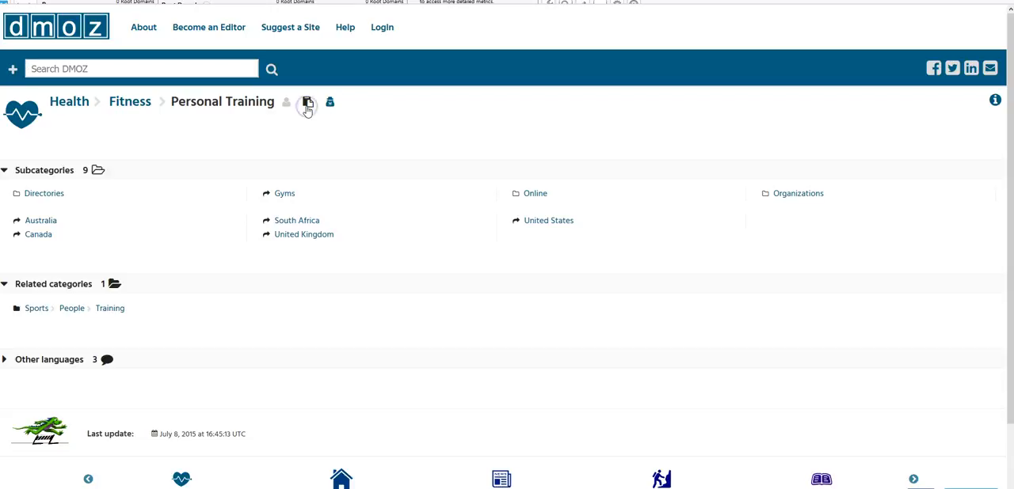
Open Suggest a Site beside the Personal Training heading and scroll through the empty form
left_click(306, 105)
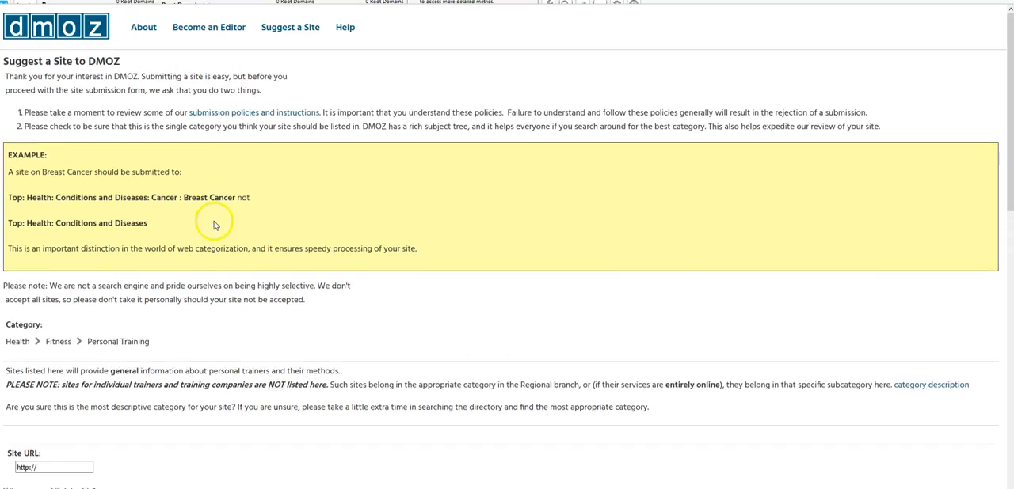
mouse_move(248, 117)
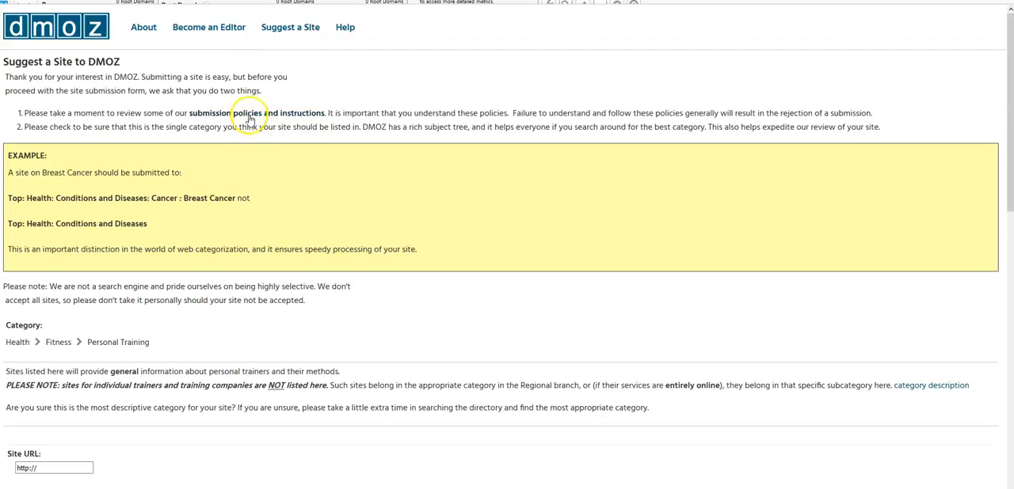
mouse_move(104, 133)
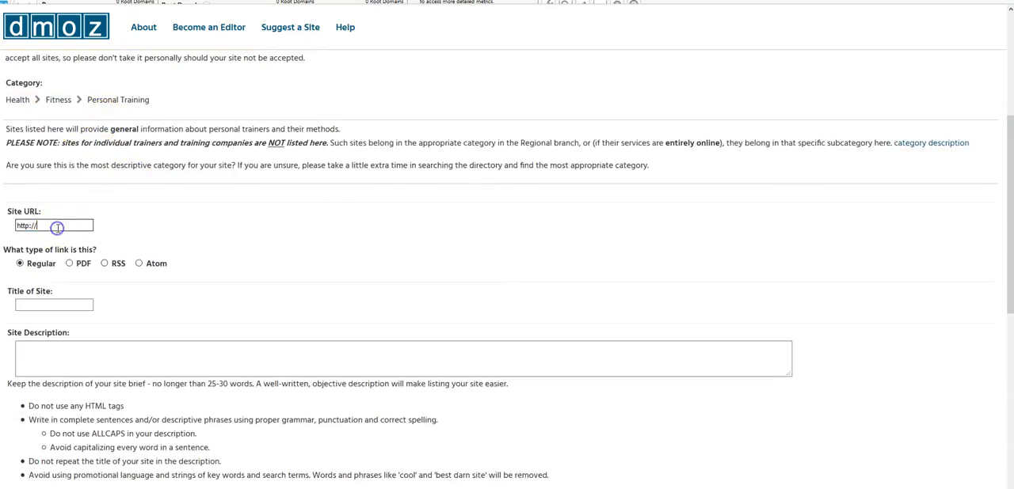
scroll("down", 3)
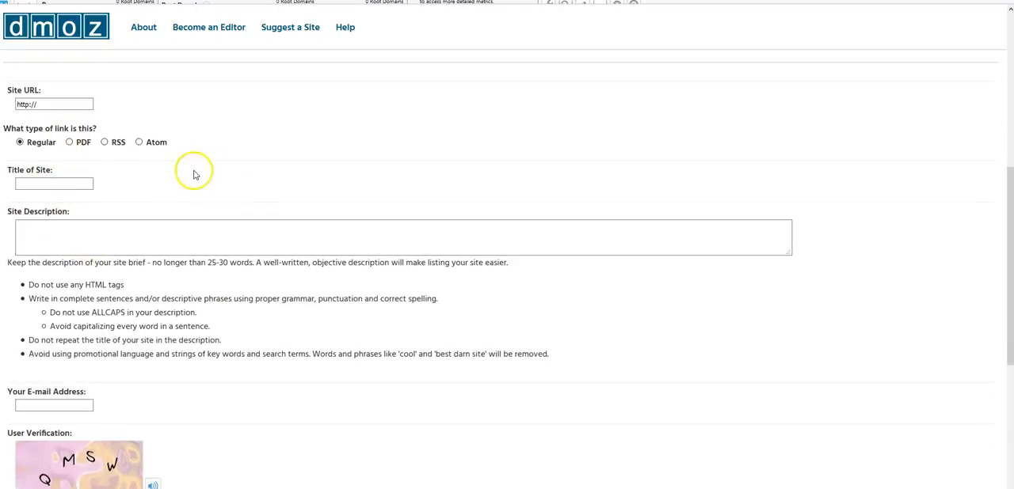
scroll("down", 3)
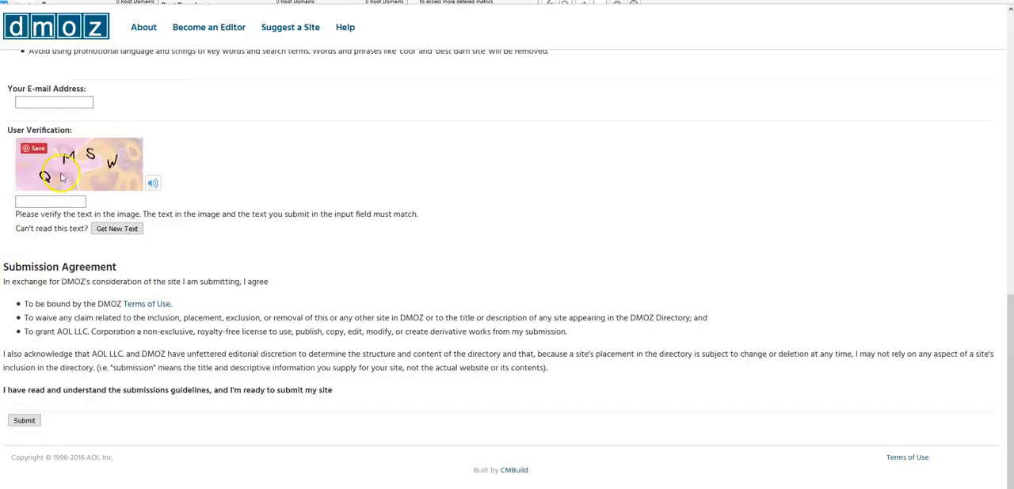
mouse_move(173, 228)
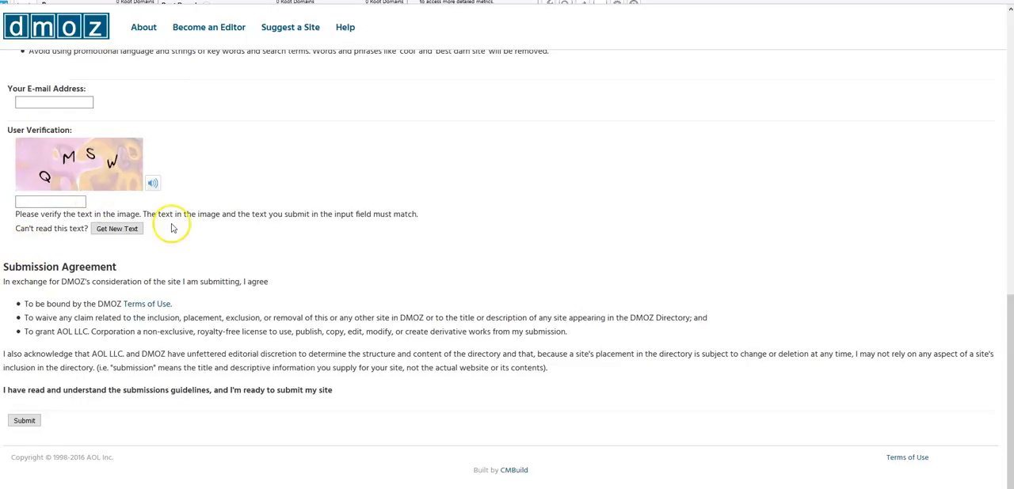
scroll("down", 3)
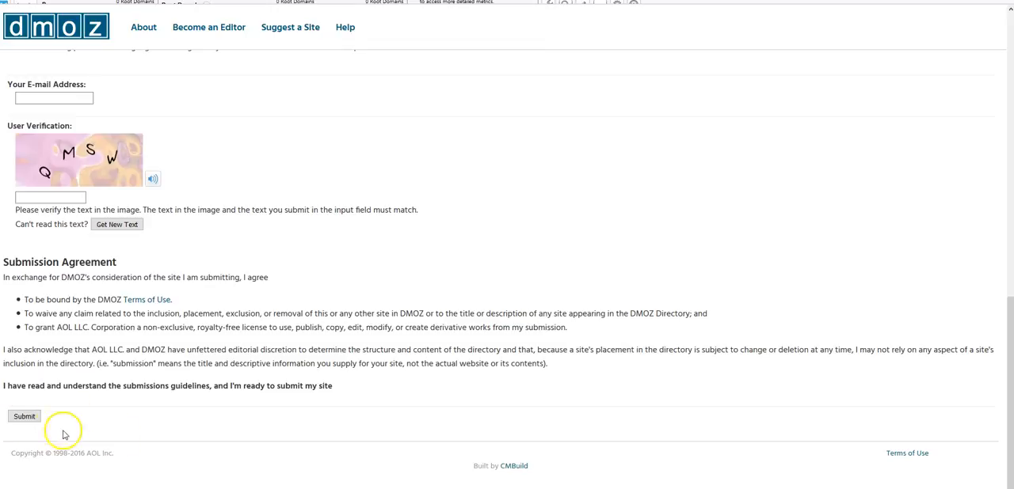
left_click(20, 417)
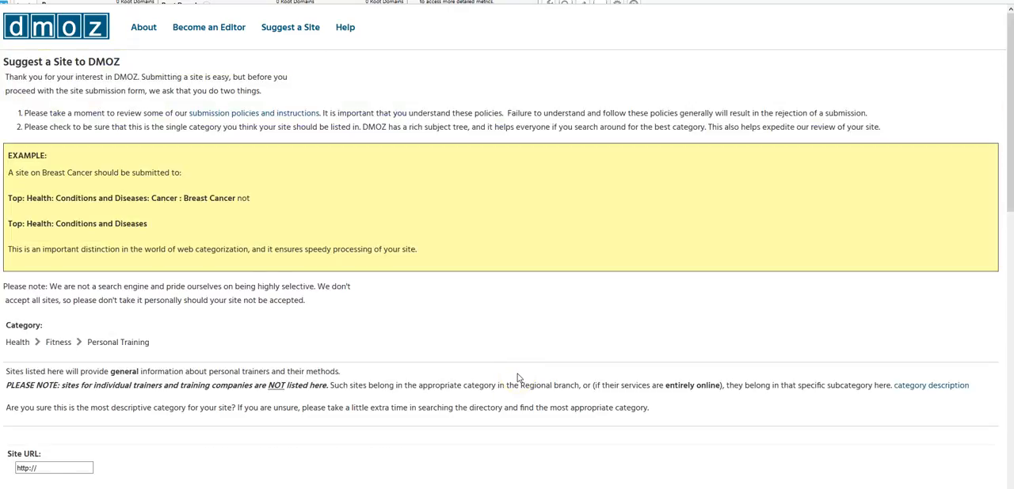
mouse_move(116, 171)
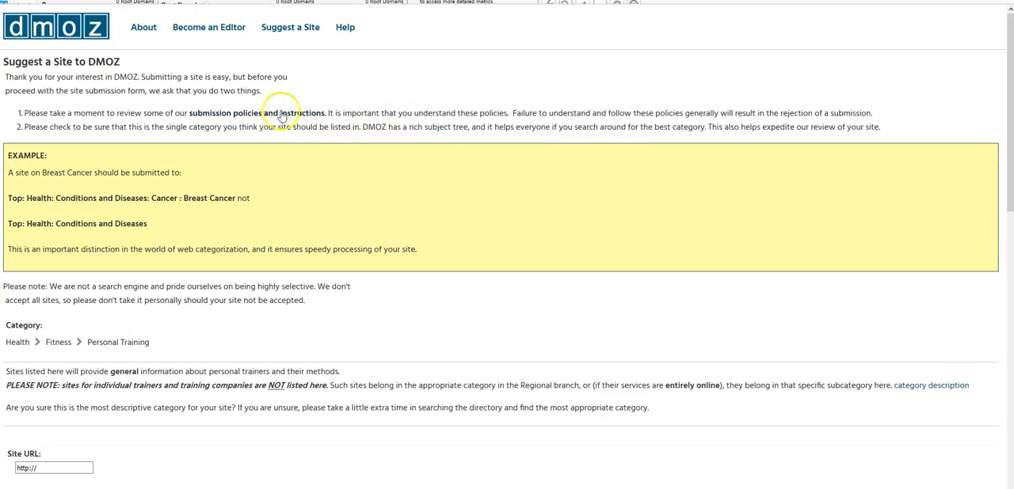
mouse_move(353, 82)
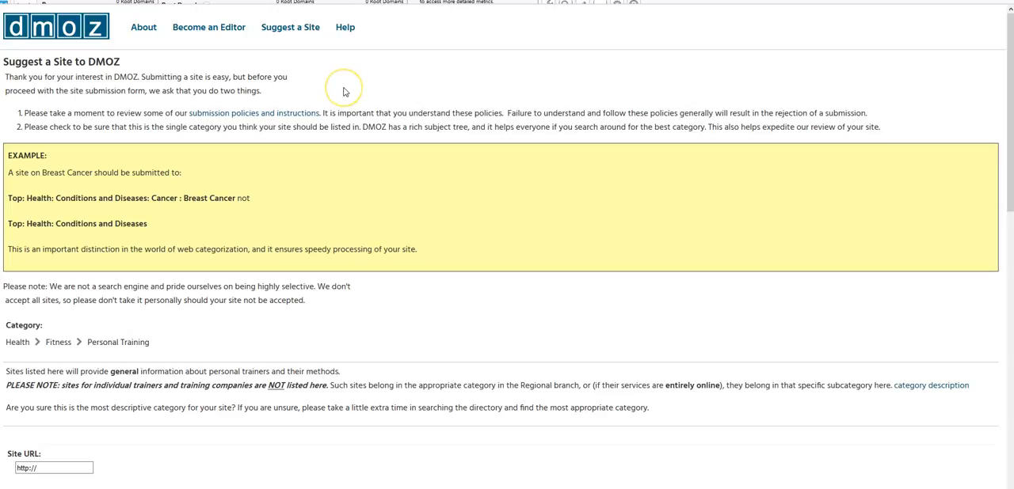
mouse_move(542, 103)
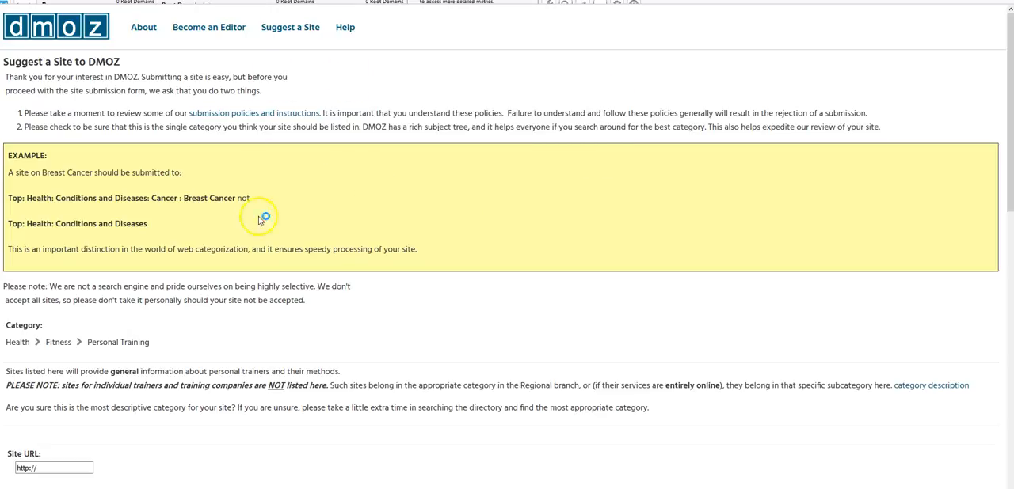
scroll("down", 3)
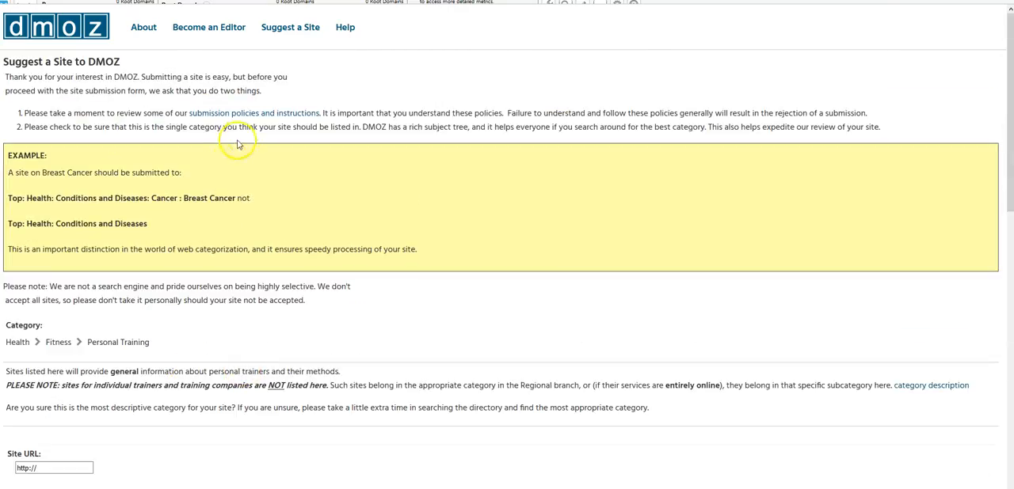
mouse_move(340, 84)
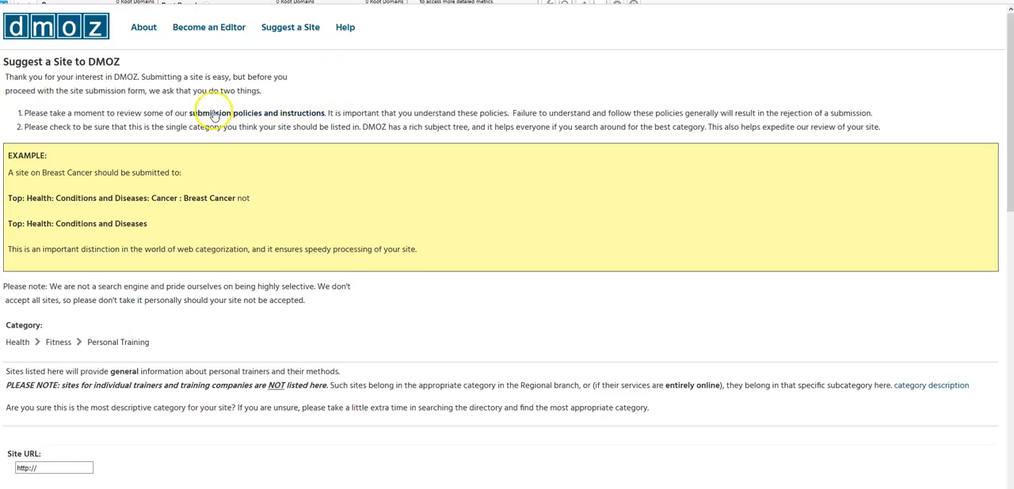
mouse_move(288, 100)
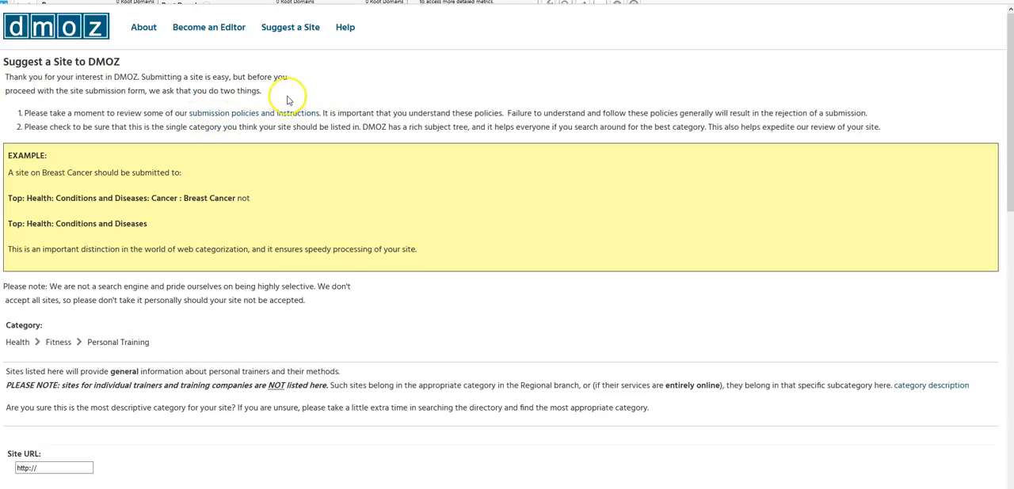
mouse_move(288, 99)
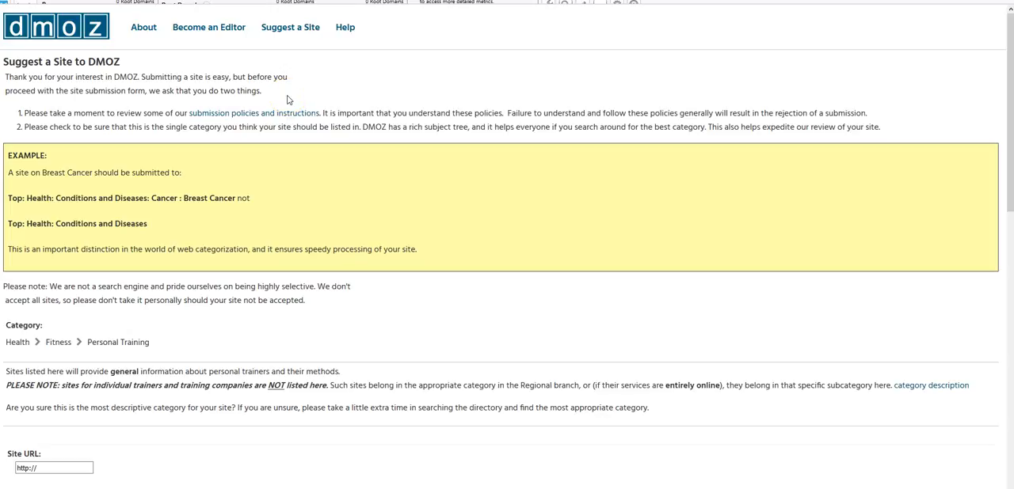
scroll("down", 3)
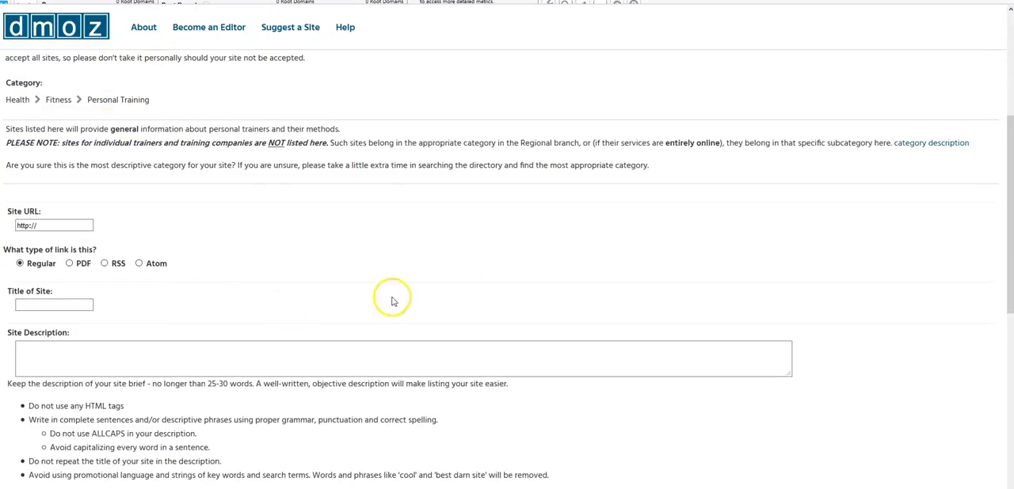
scroll("down", 3)
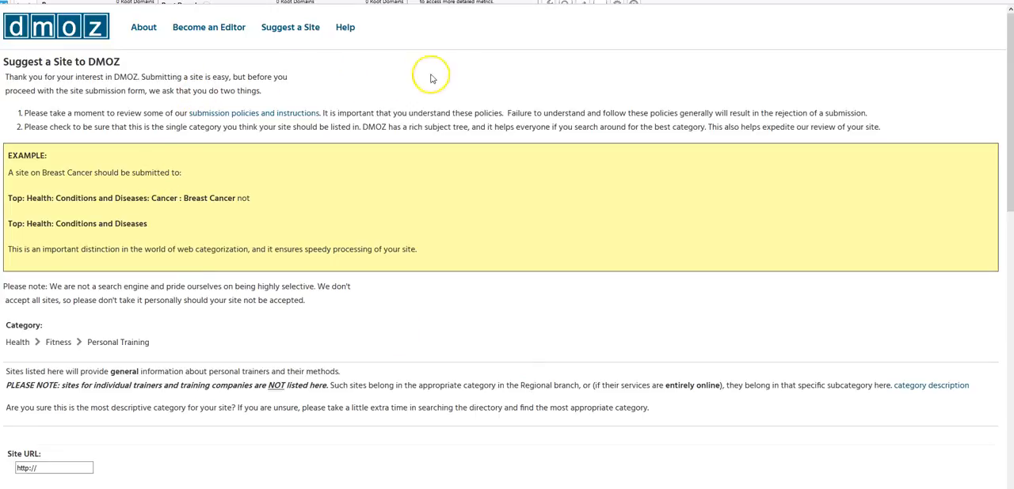
mouse_move(322, 109)
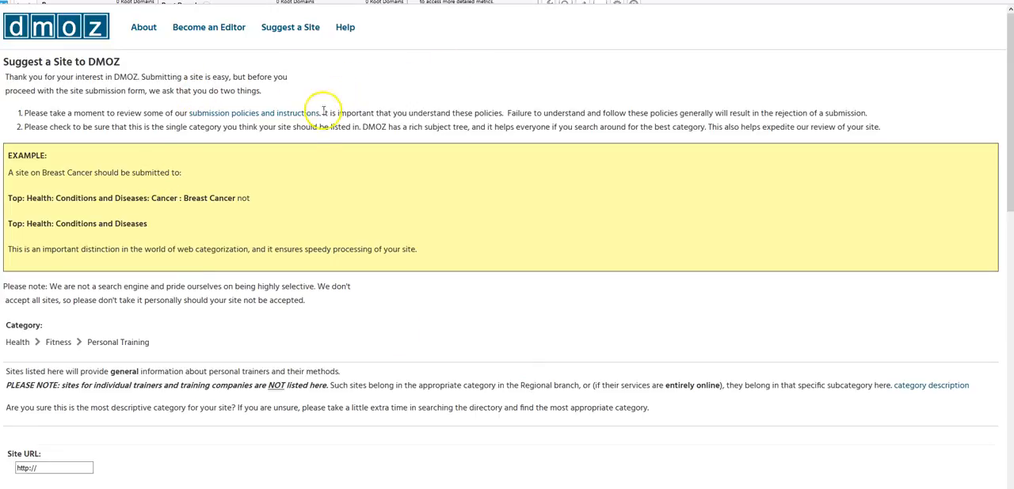
mouse_move(378, 211)
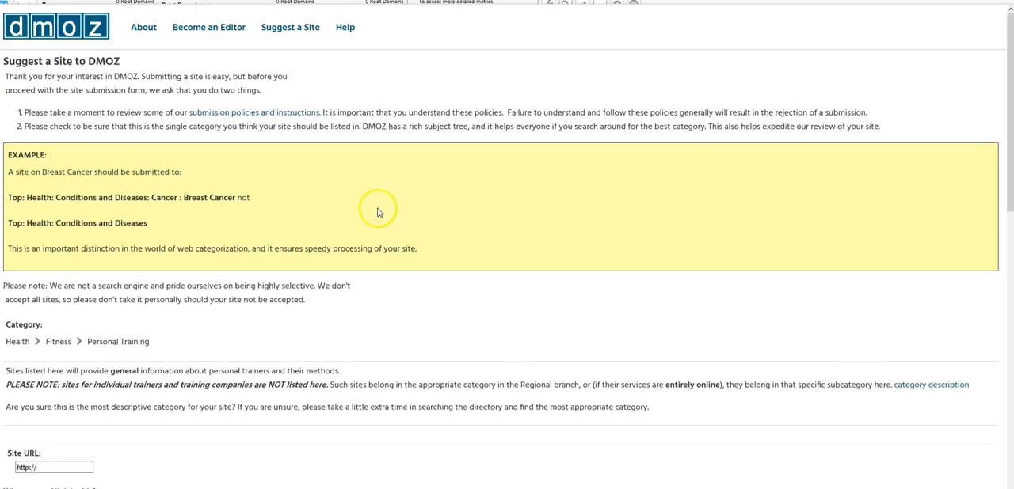
scroll("down", 3)
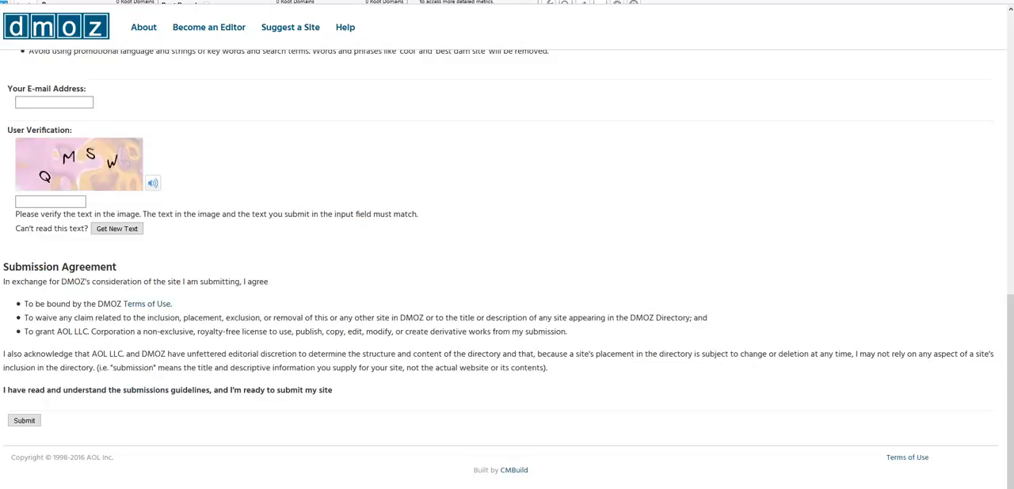